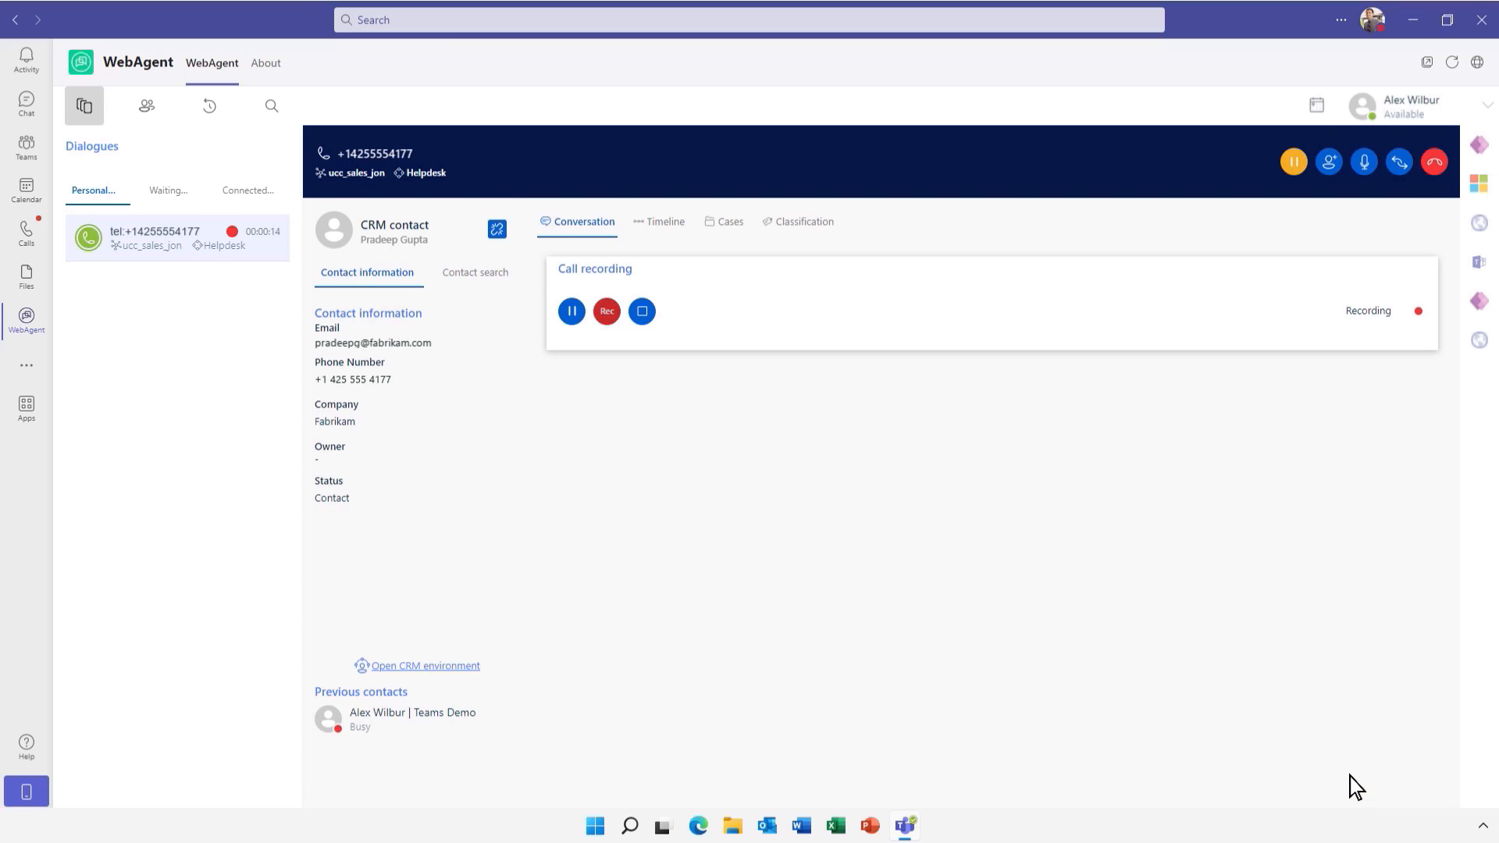
Review an earlier dialogue's call flow on the caller's Timeline, then view their Cases.
click(665, 220)
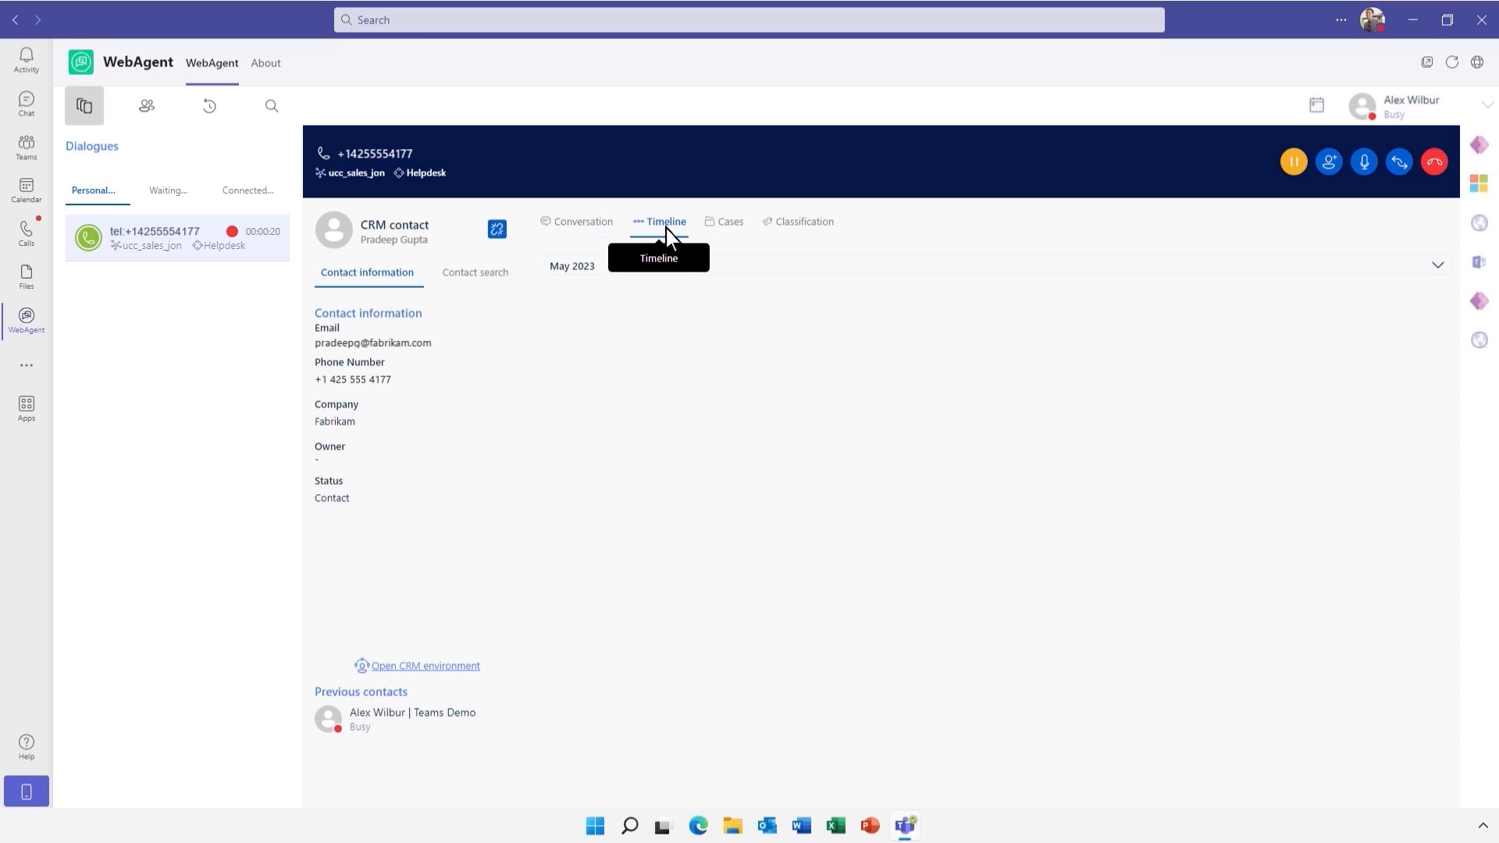
click(664, 220)
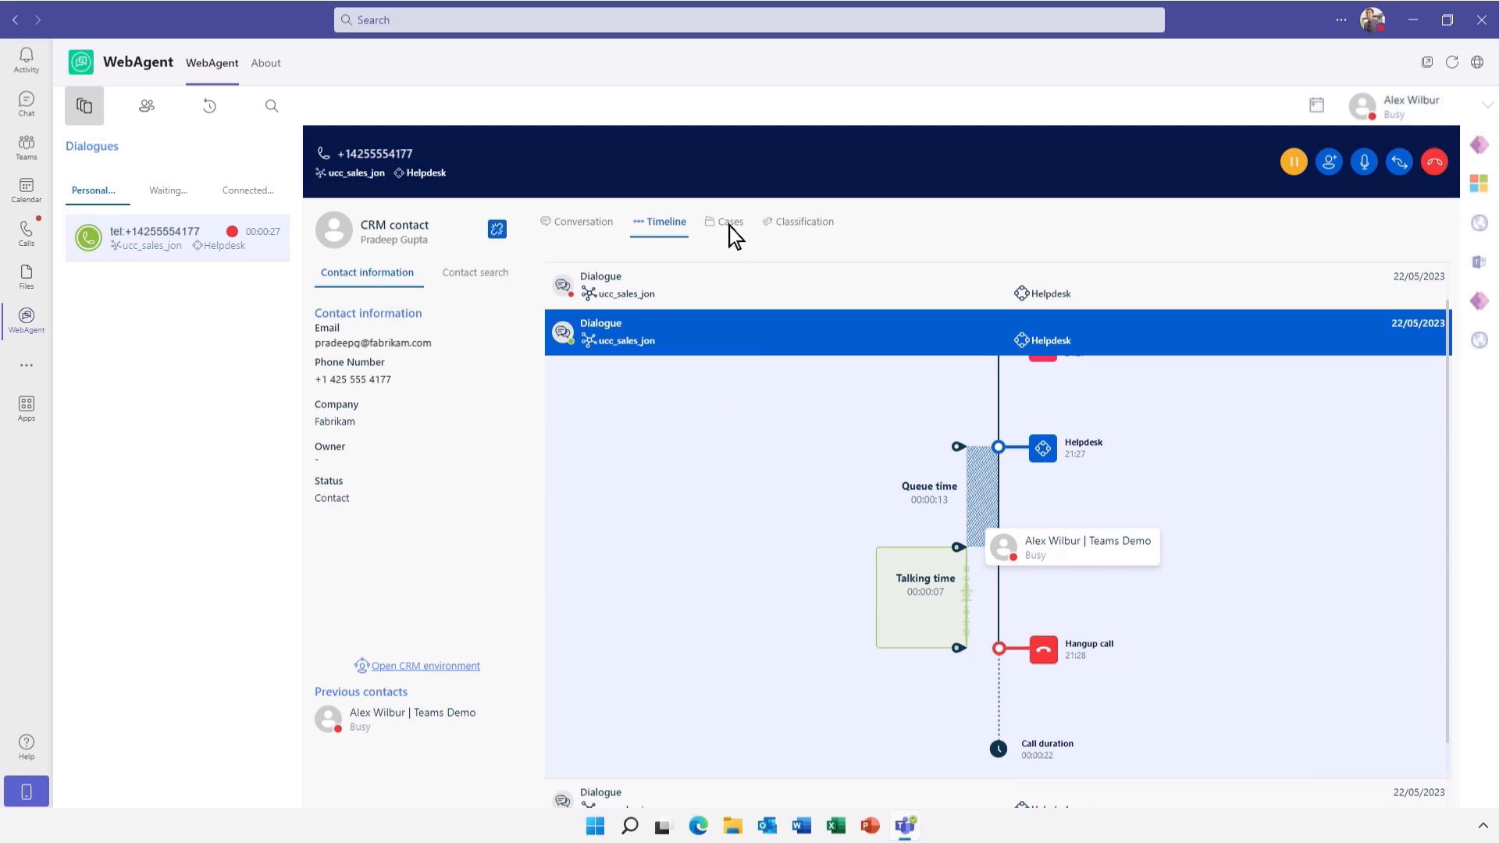
click(729, 220)
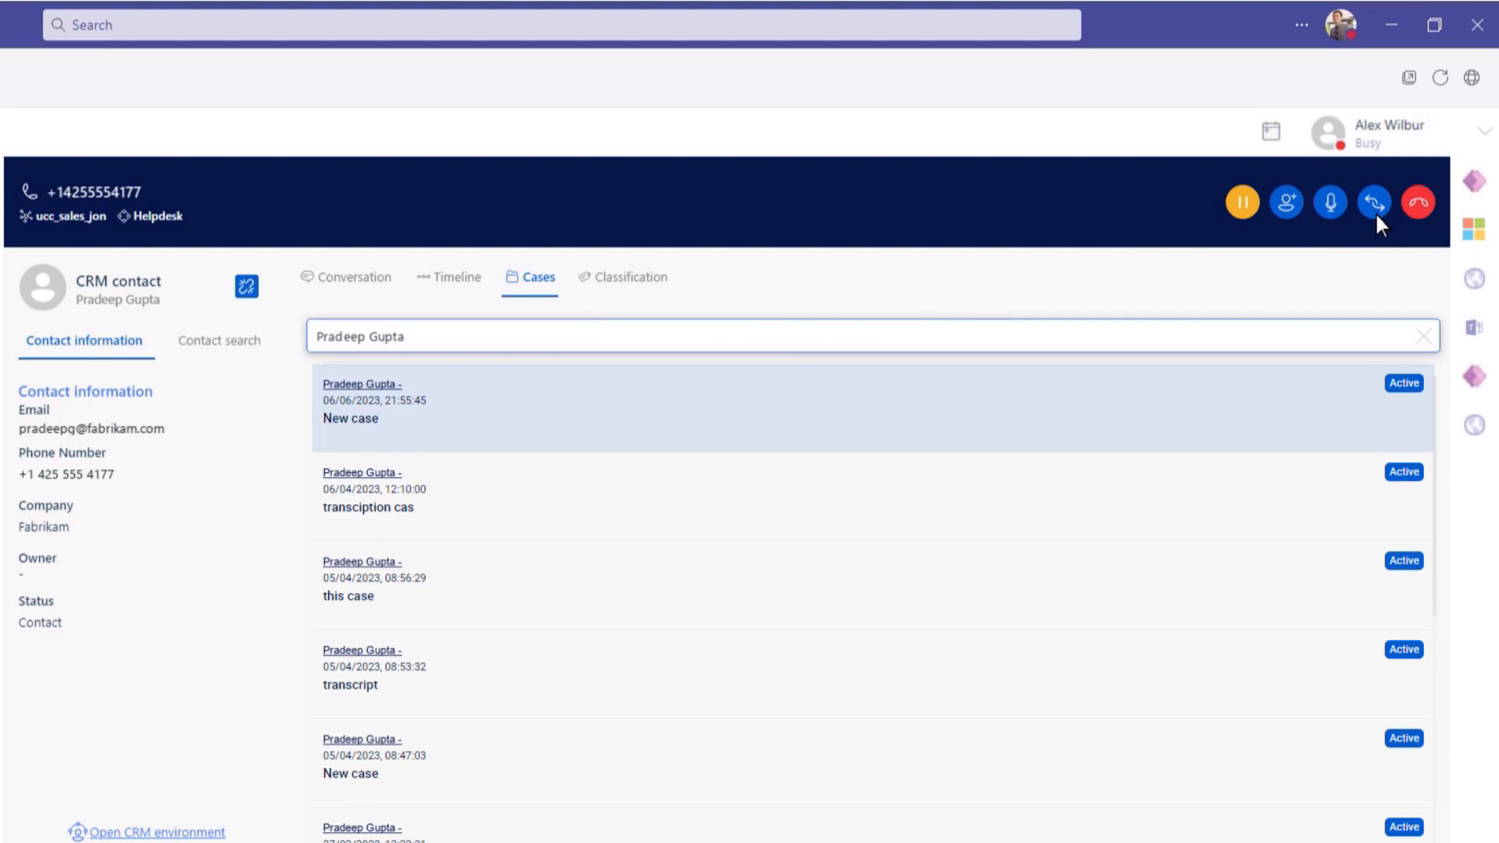
Start a contact transfer and search the directory for 'andy'.
click(1374, 202)
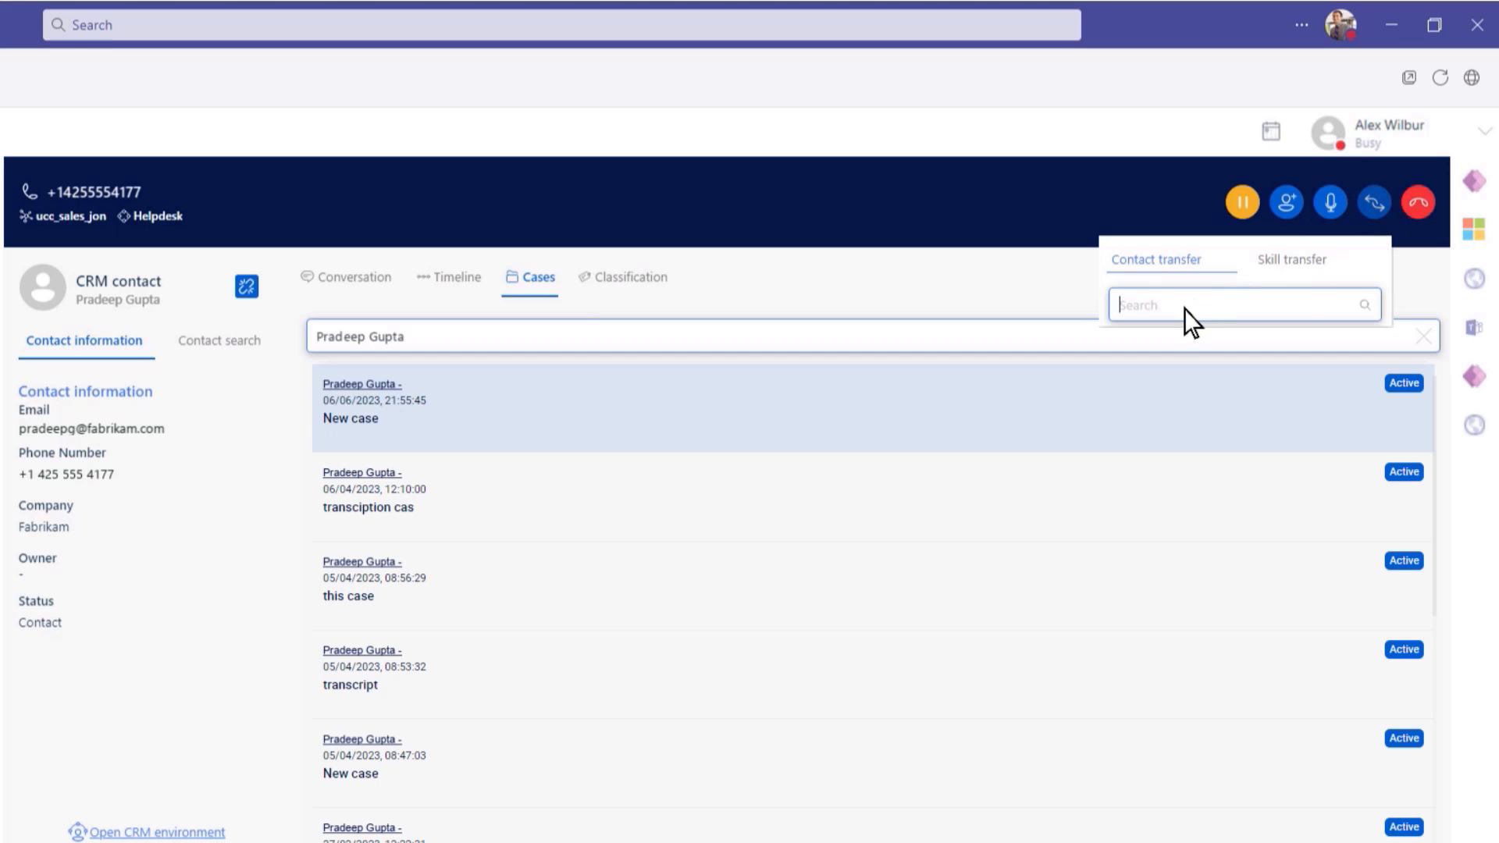
text(andy)
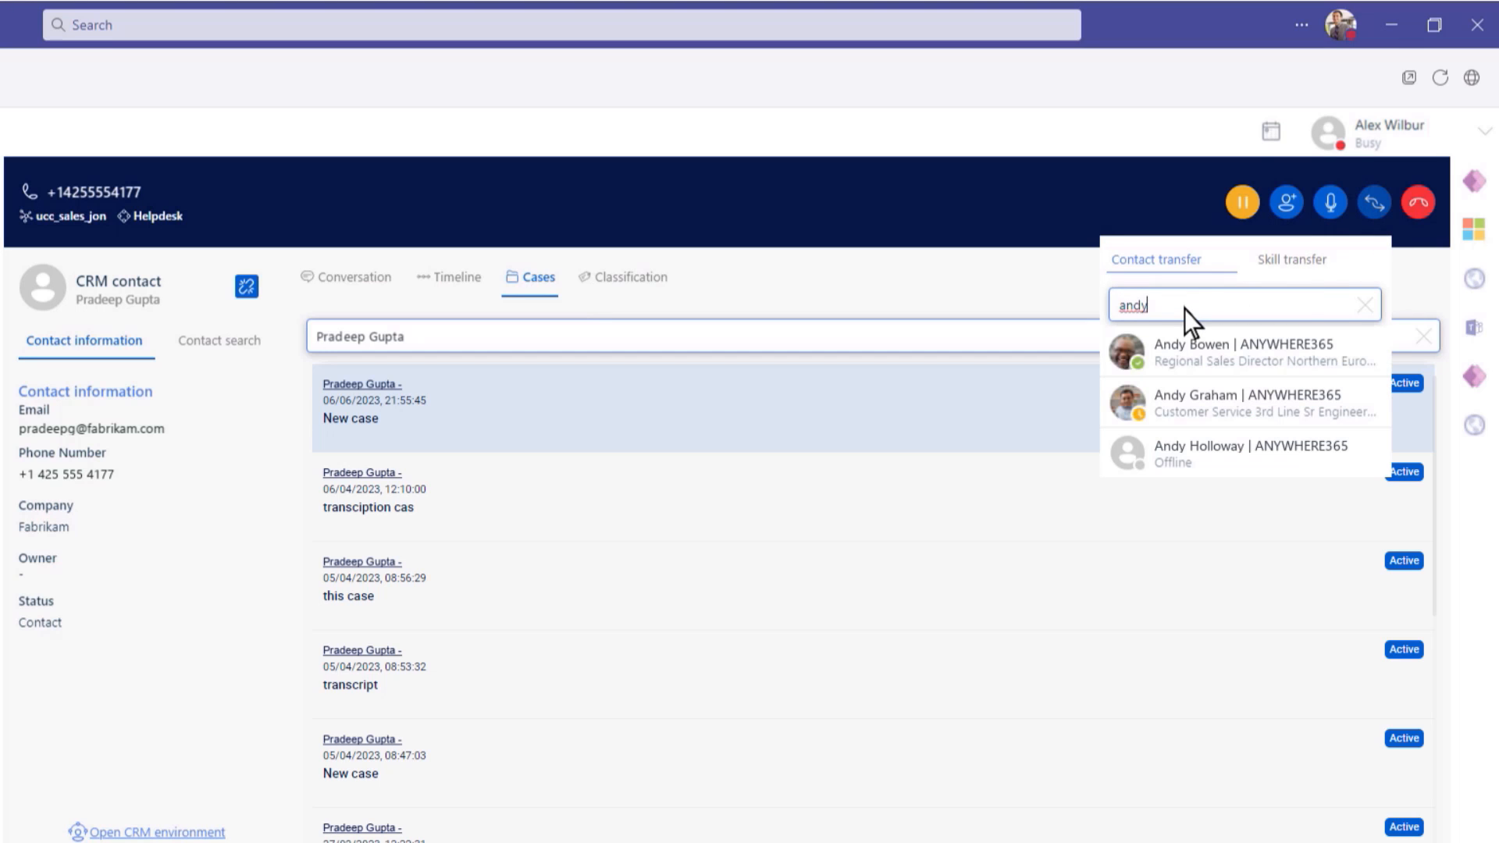
mouse_move(1242, 352)
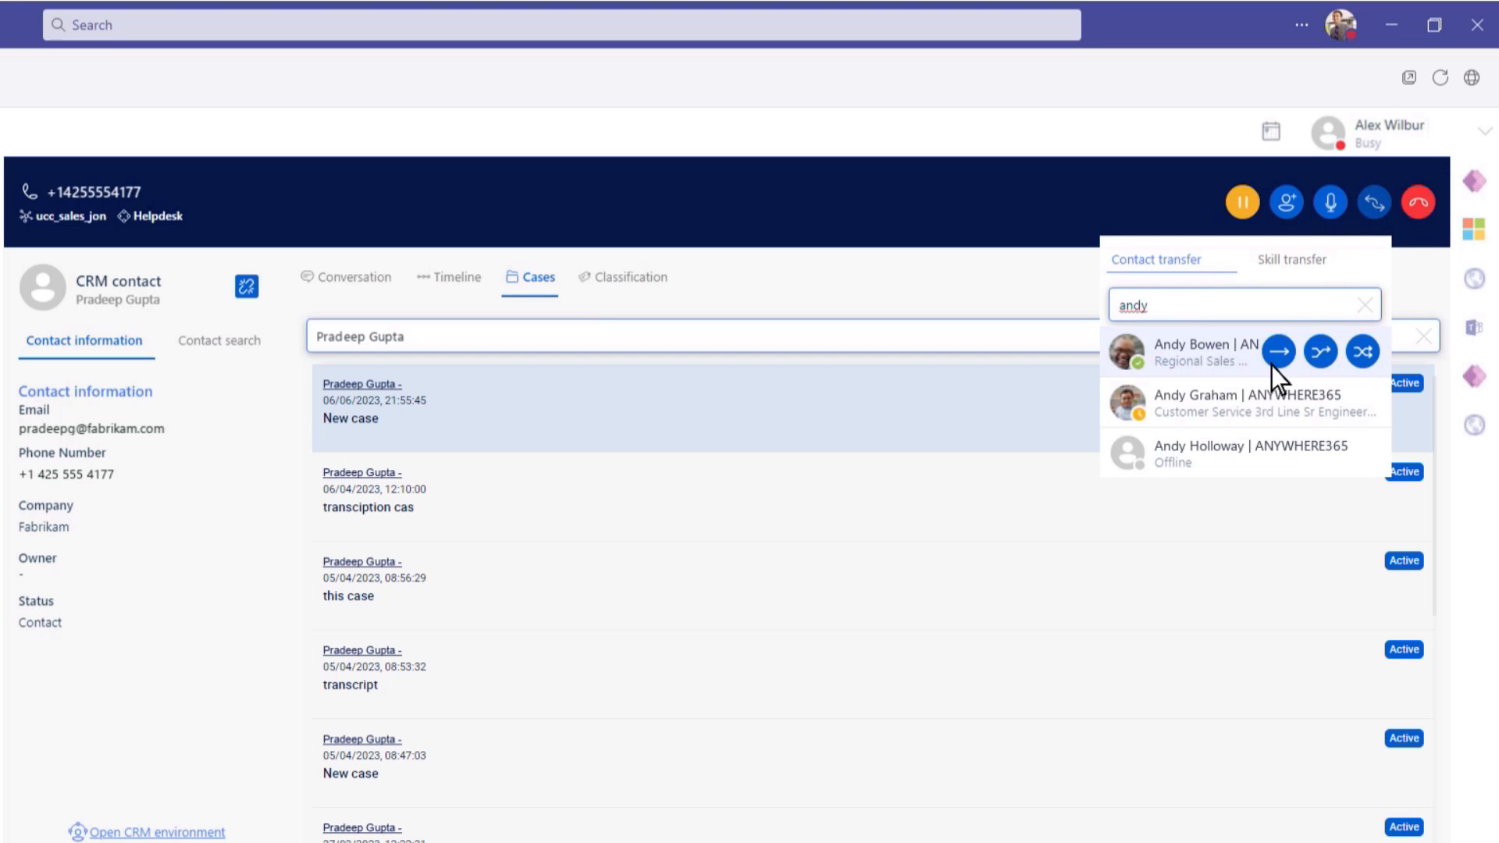
mouse_move(1361, 351)
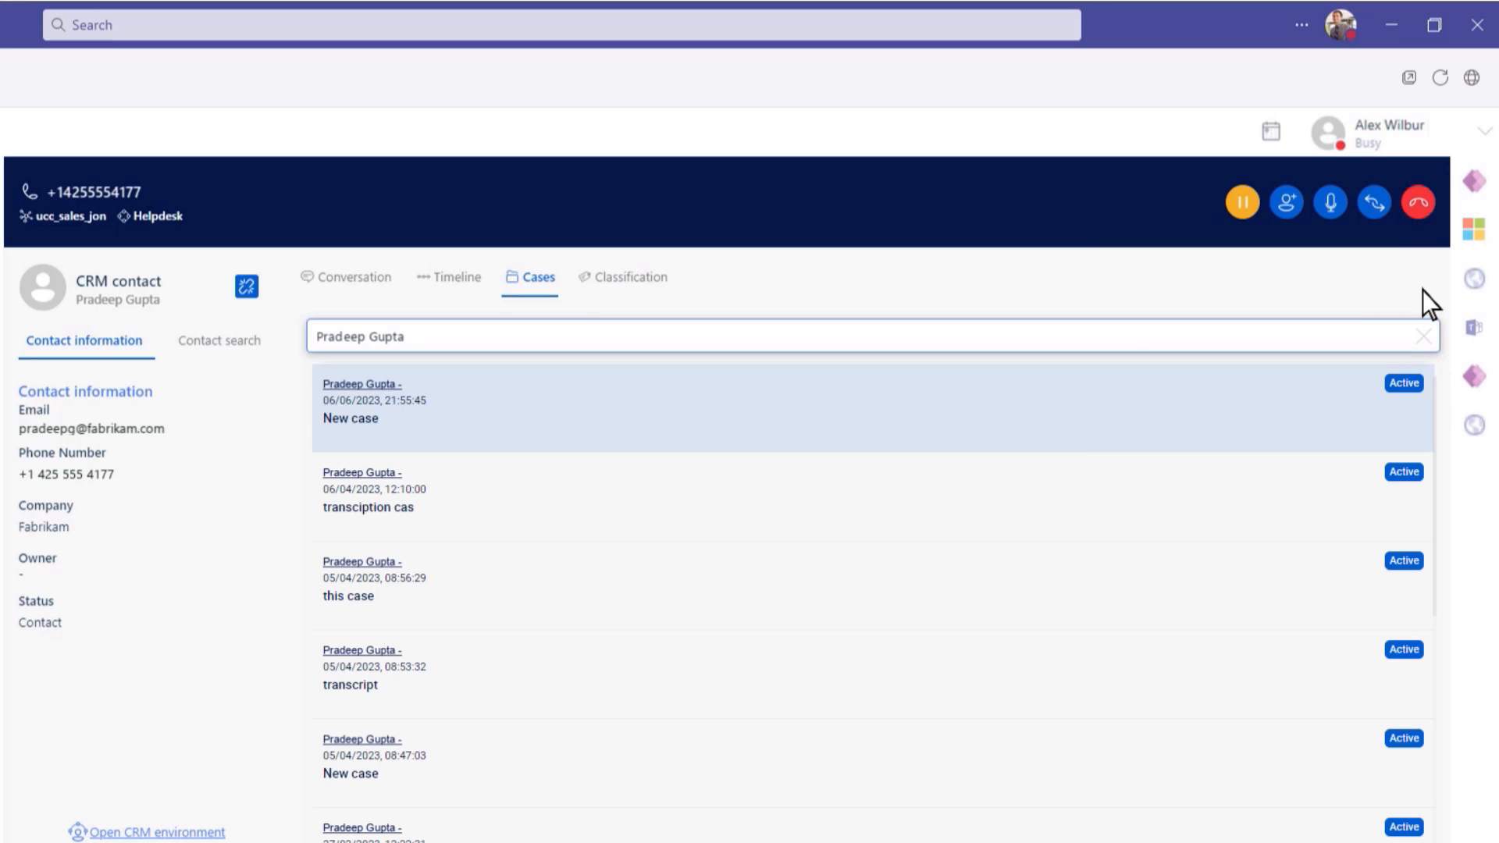
Hang up the call so the wrap-up timer starts.
click(1419, 202)
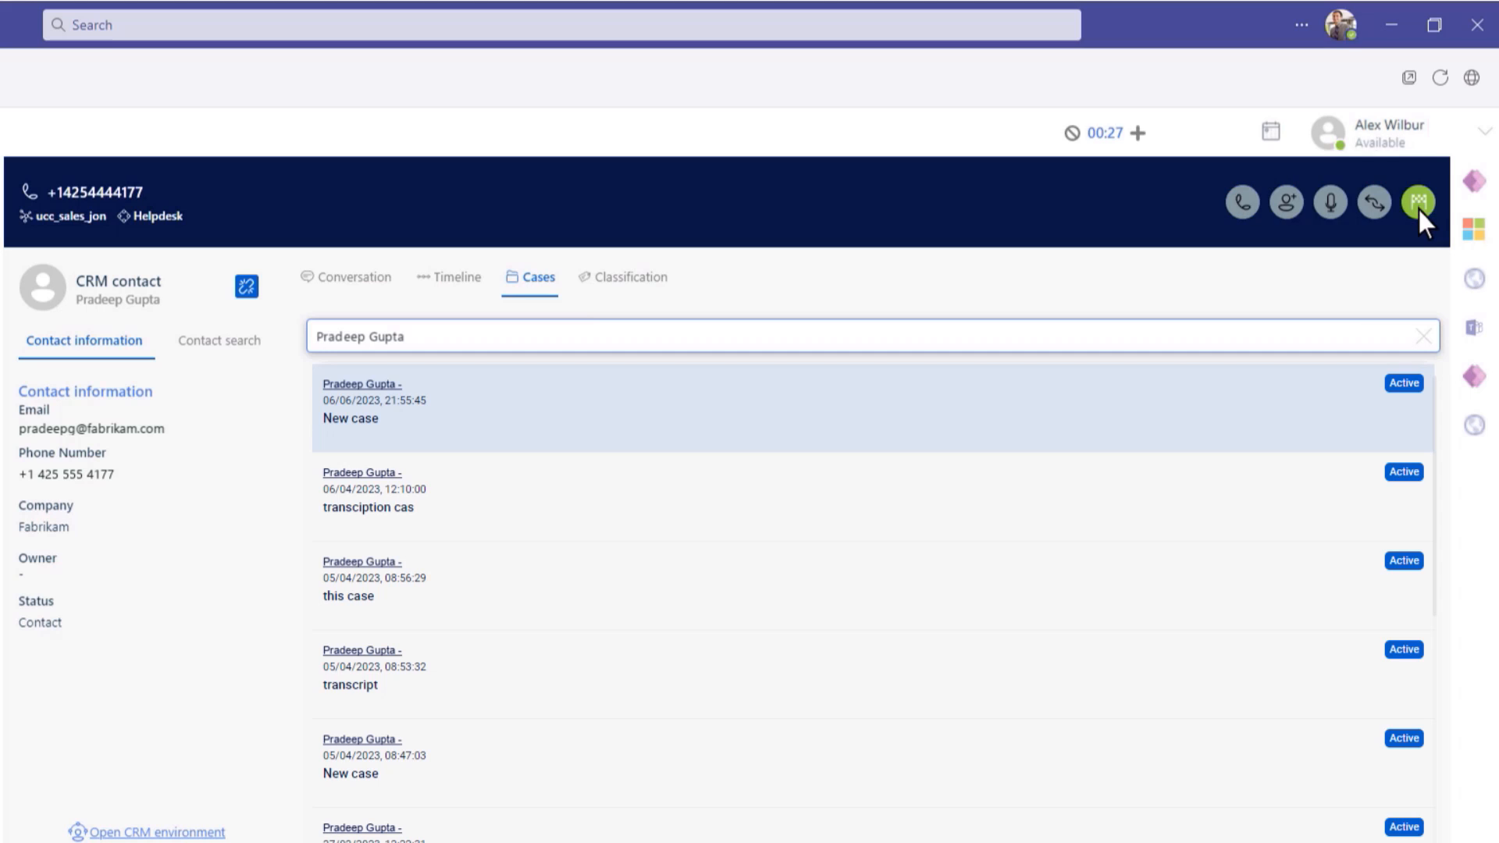
mouse_move(1136, 132)
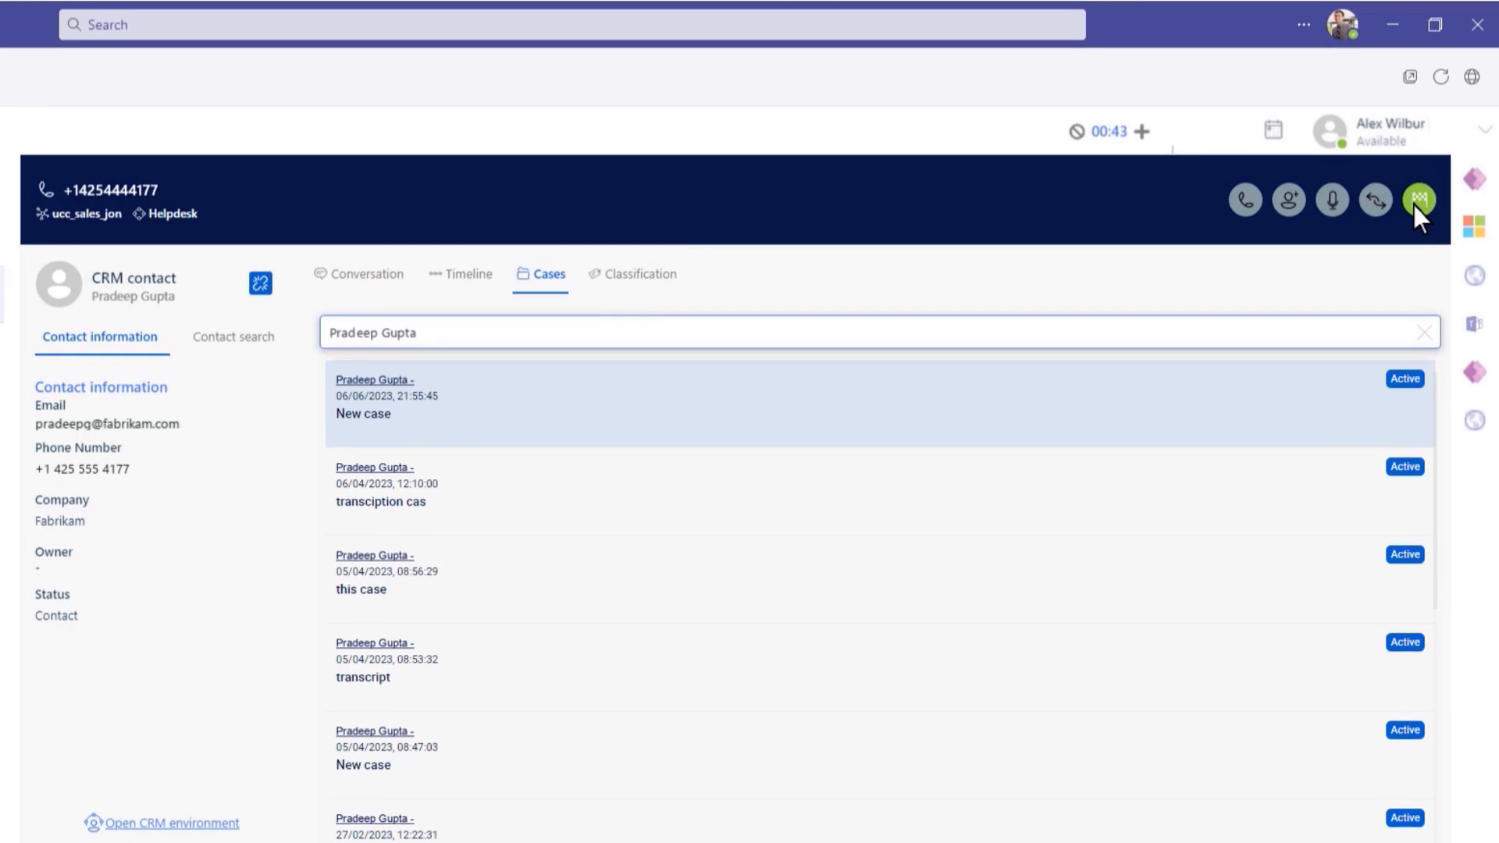
Classify the call Happy Customer › Issue Resolved › Replacement Ordered and Save and Handle.
click(1419, 200)
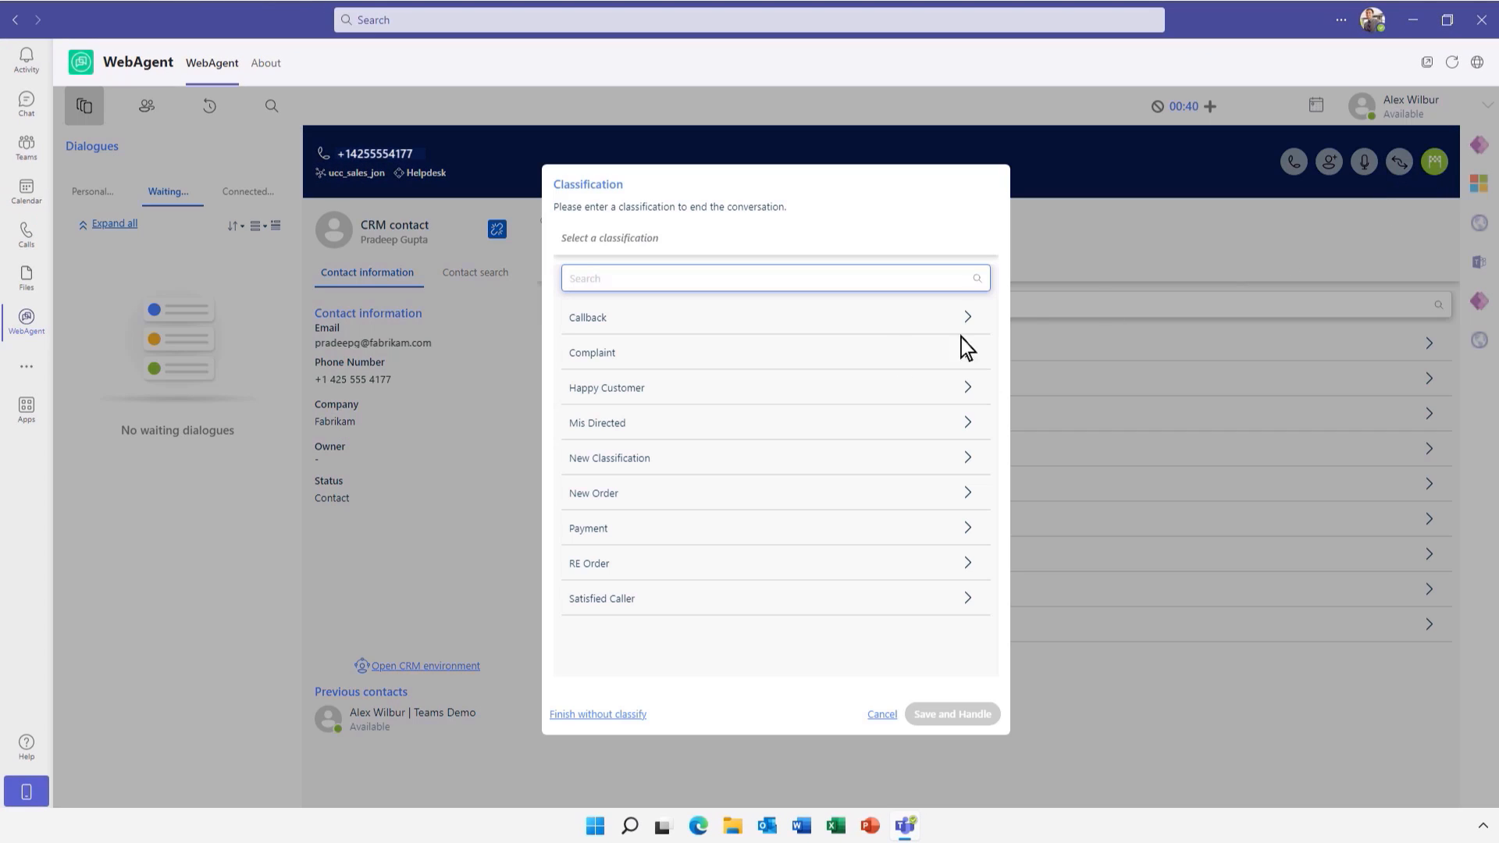
click(606, 387)
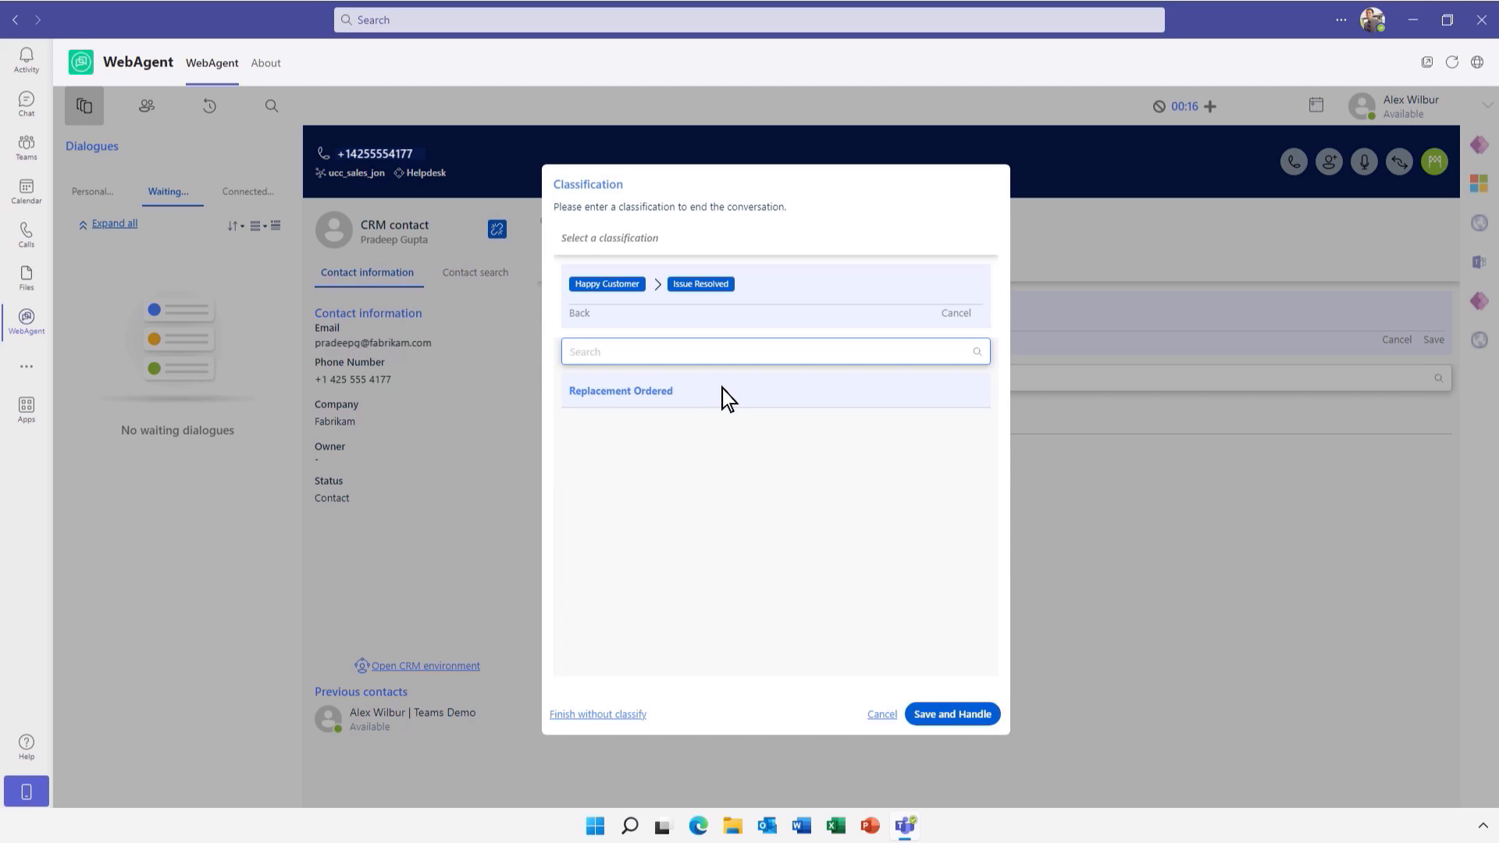
click(620, 390)
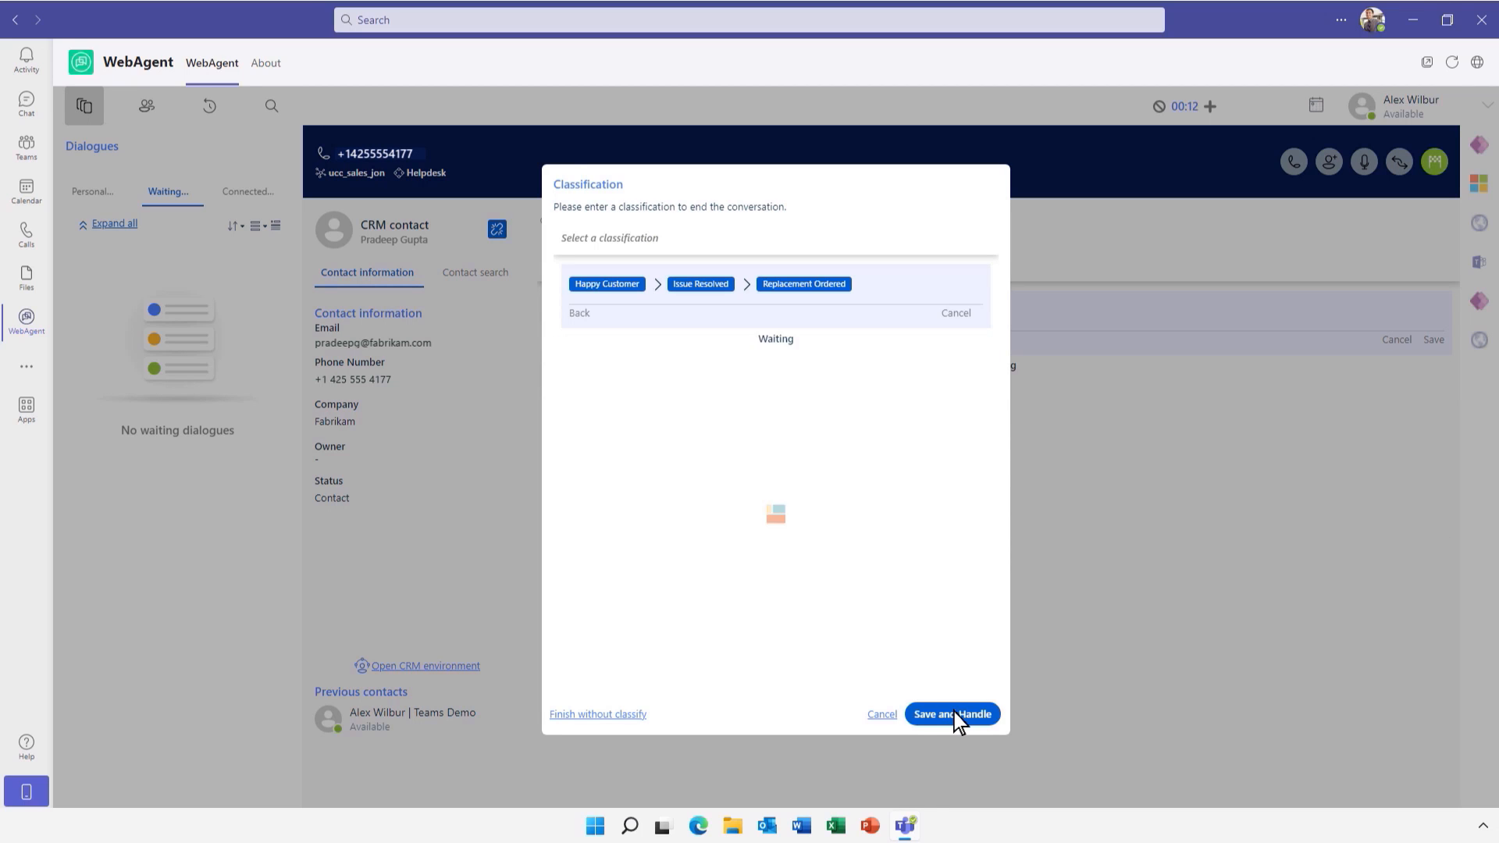
click(951, 714)
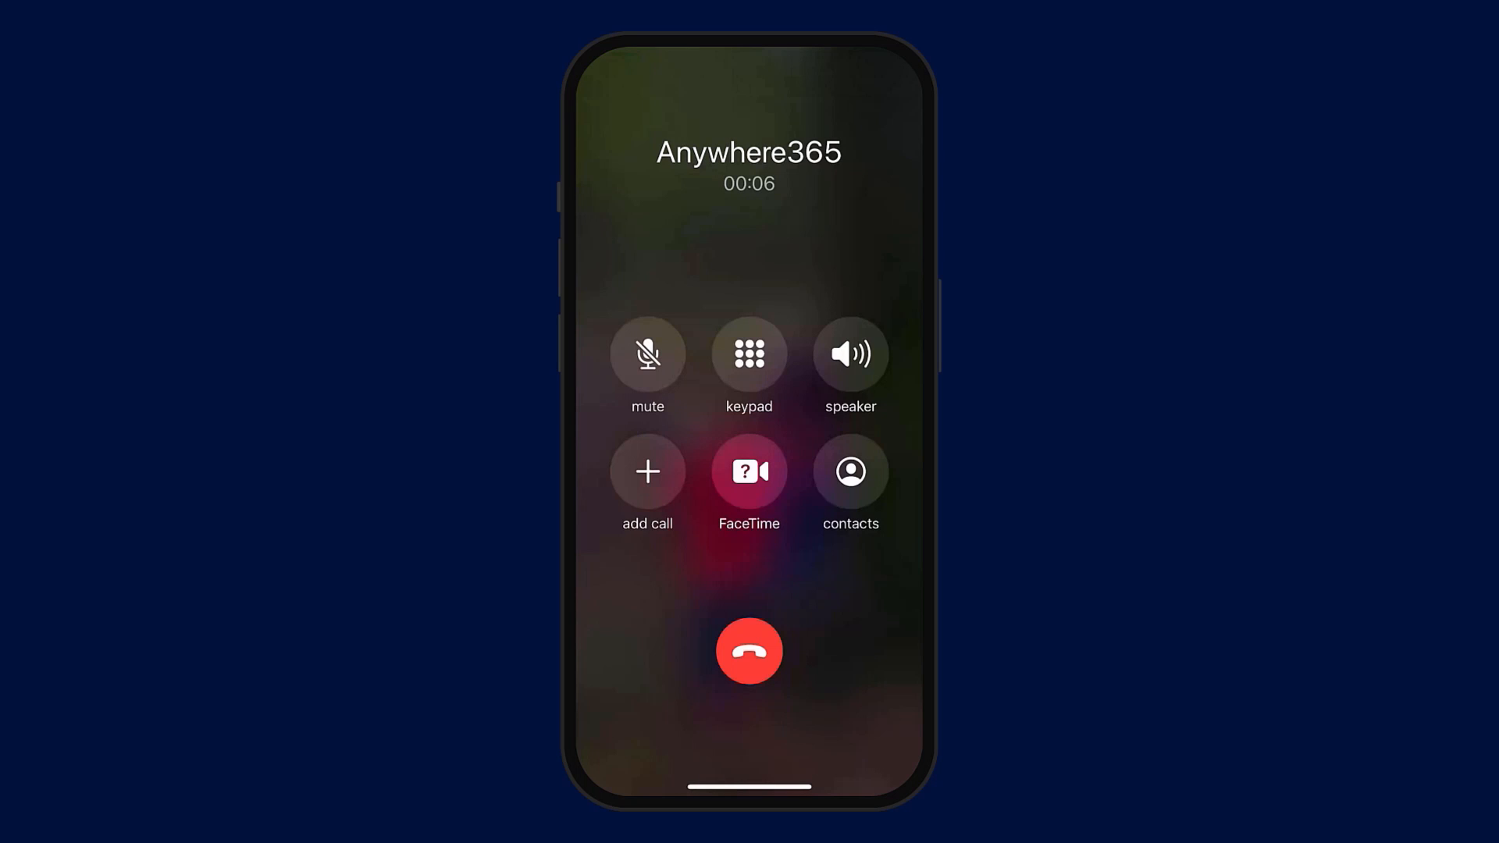
Show the keypad mid-call, then open the Anywhere365 WhatsApp notification.
click(748, 366)
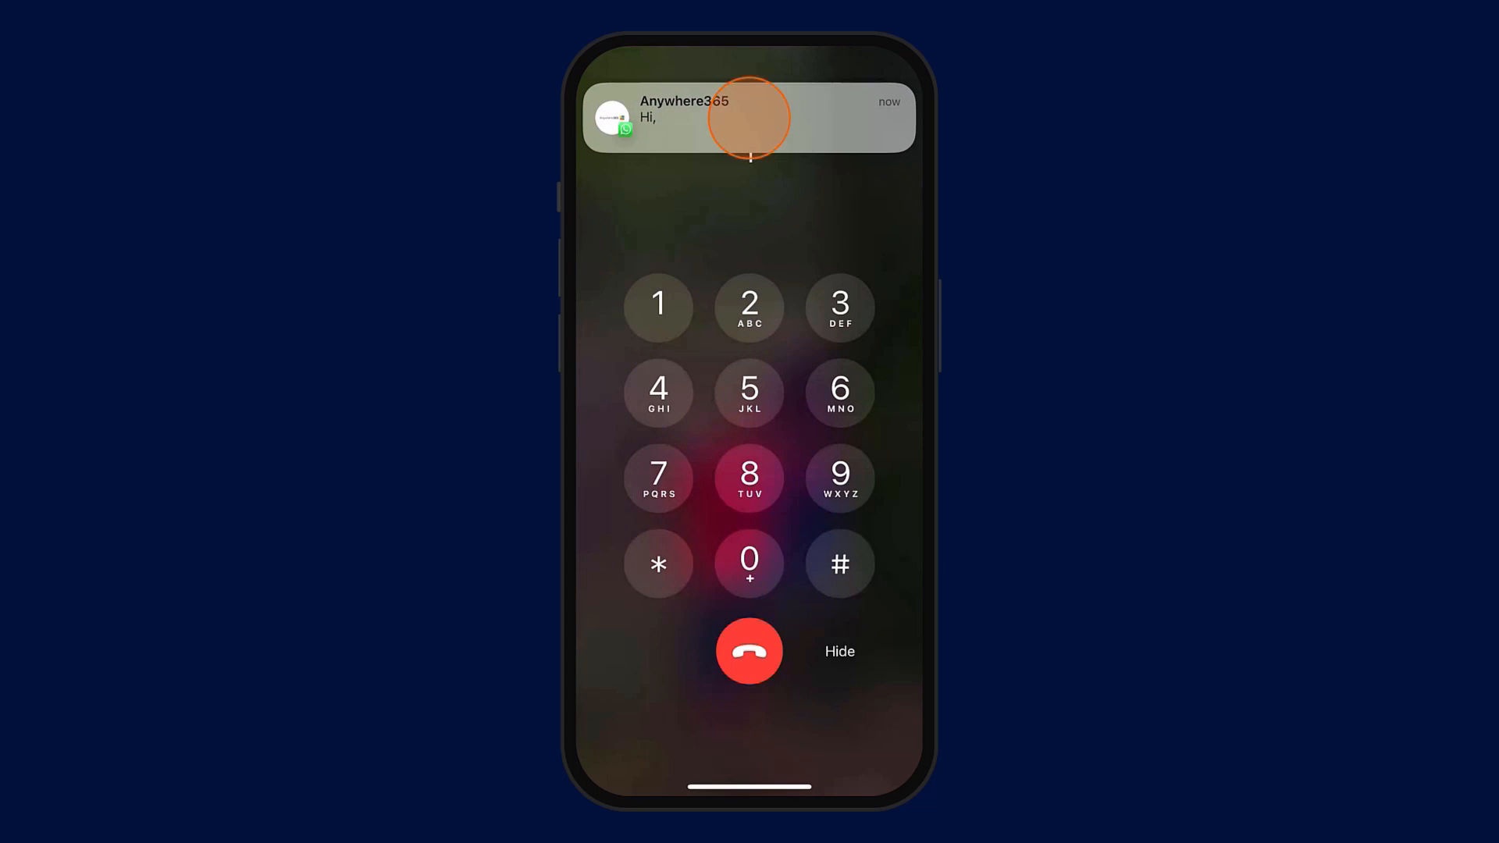
click(750, 117)
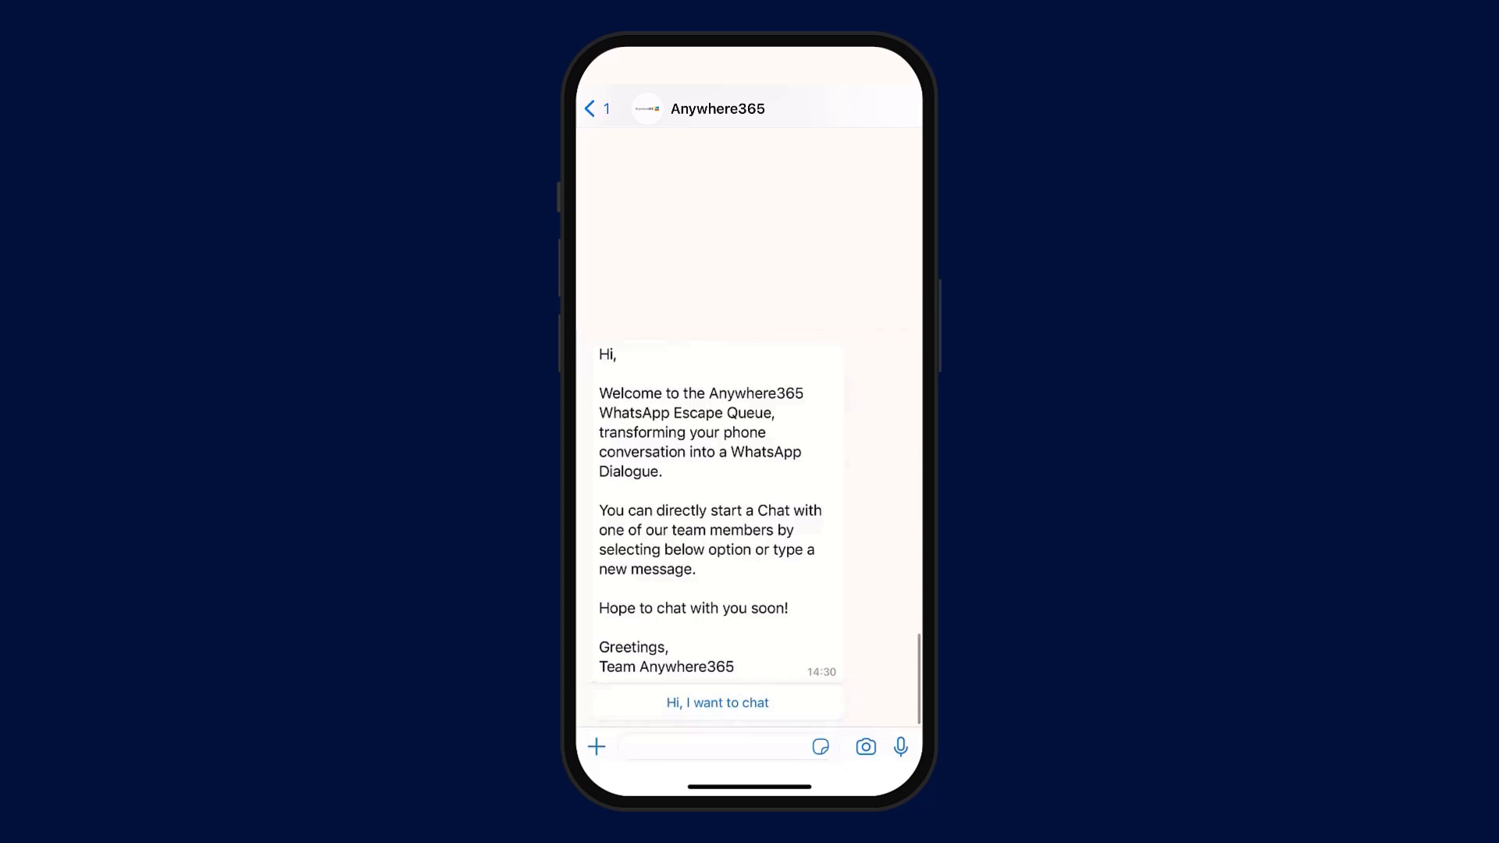
Send the 'Hi, I want to chat' quick reply and ask how to improve customer dialogue experience.
click(717, 701)
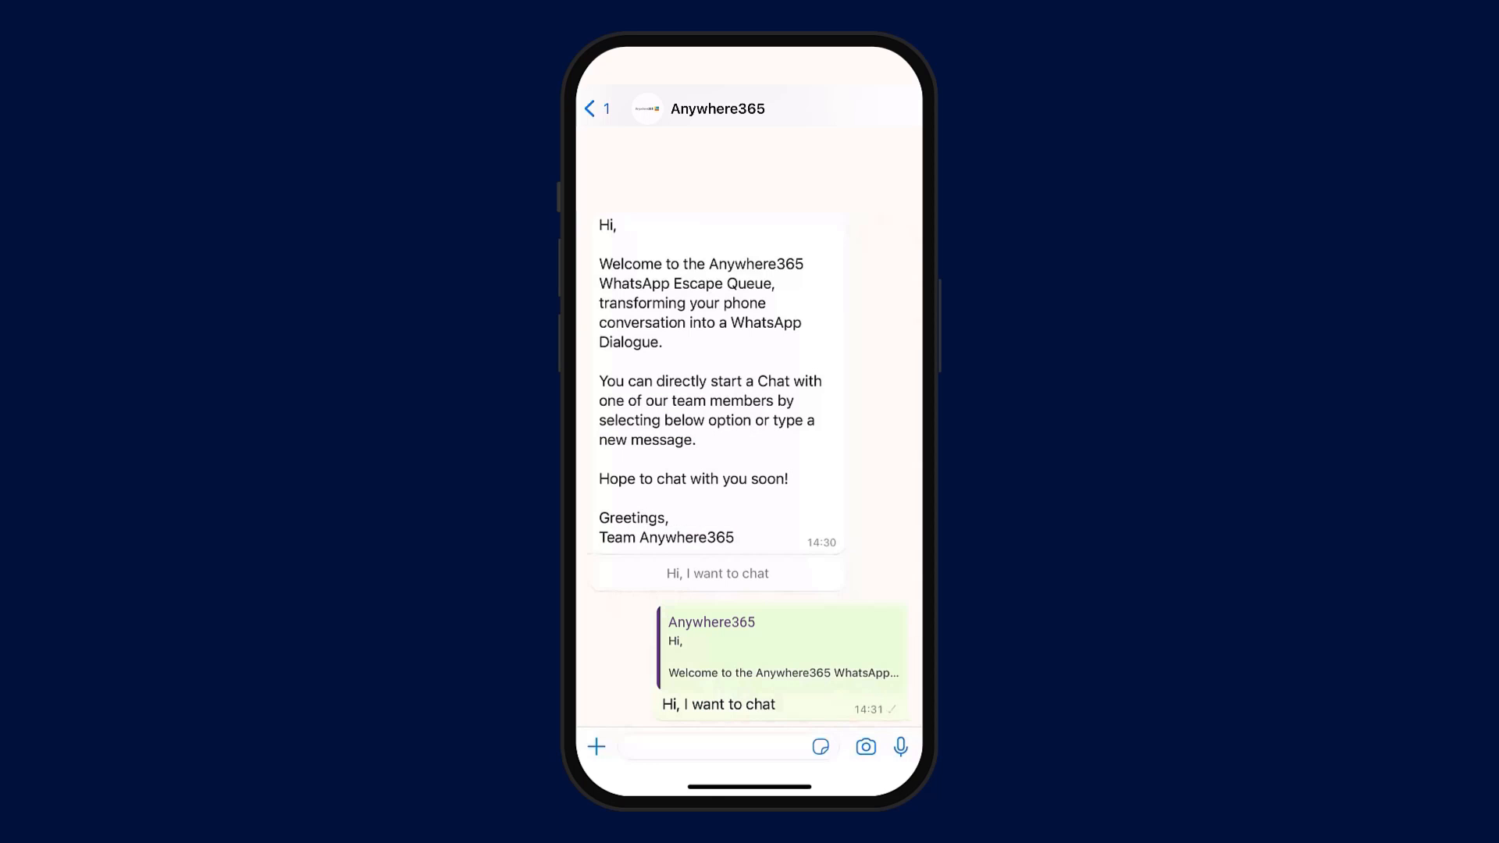
text(How)
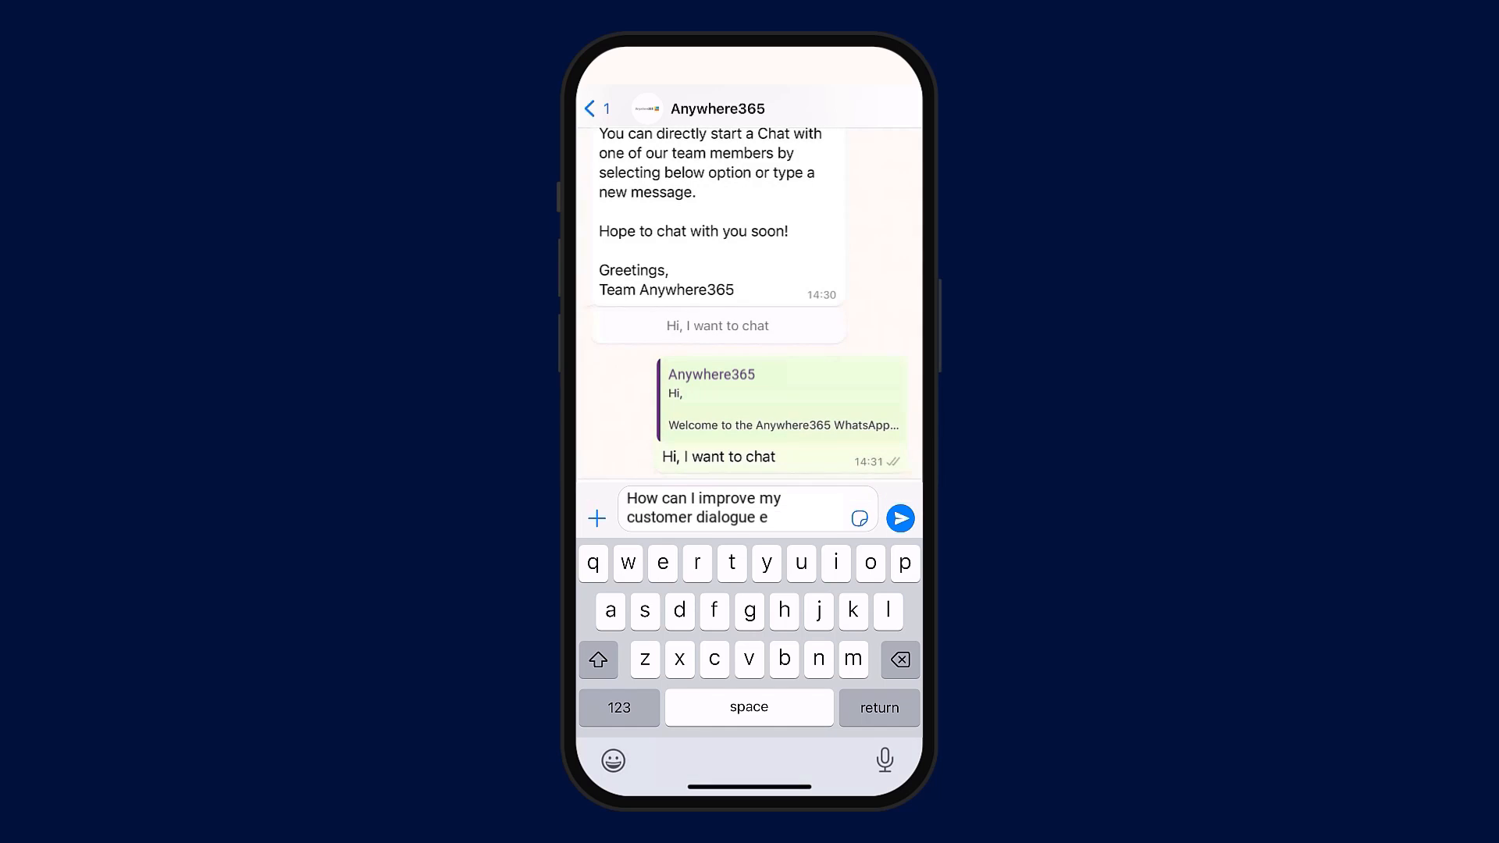
click(899, 518)
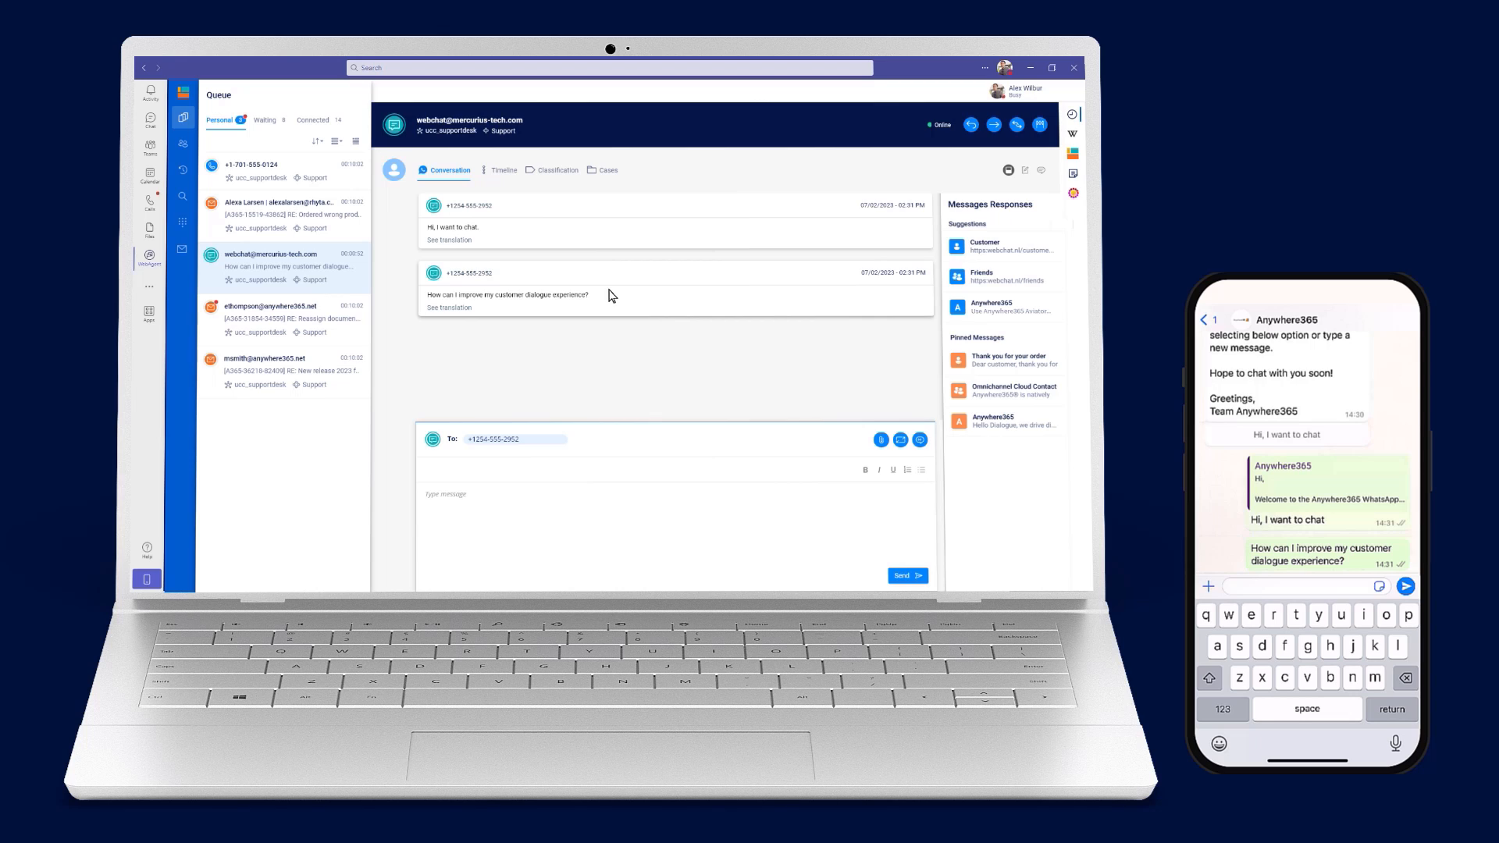
mouse_move(1008, 307)
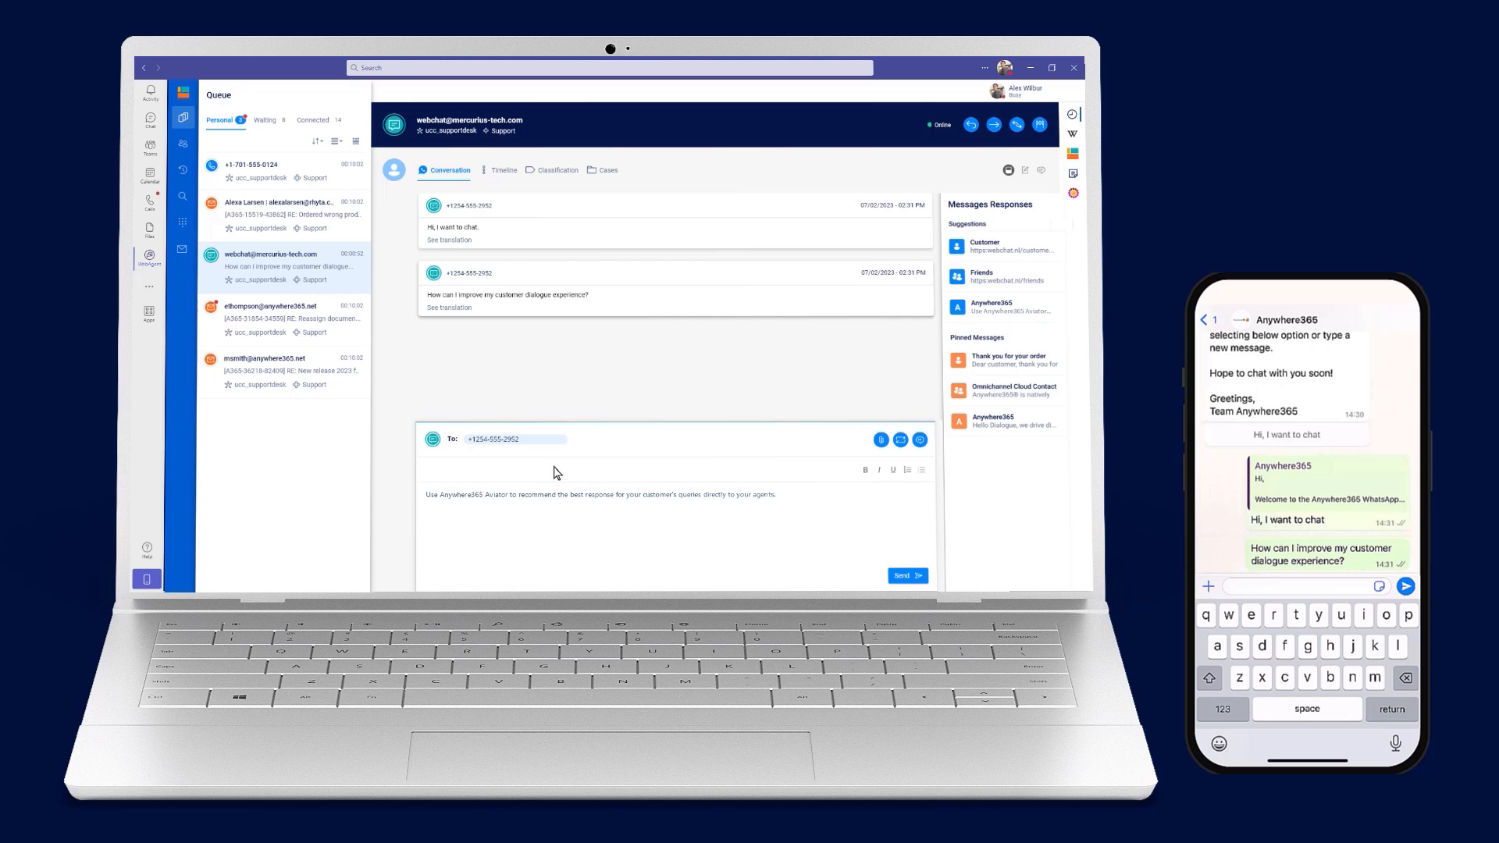
Send the reply recommending Anywhere365 Aviator for suggesting the best agent responses.
click(905, 574)
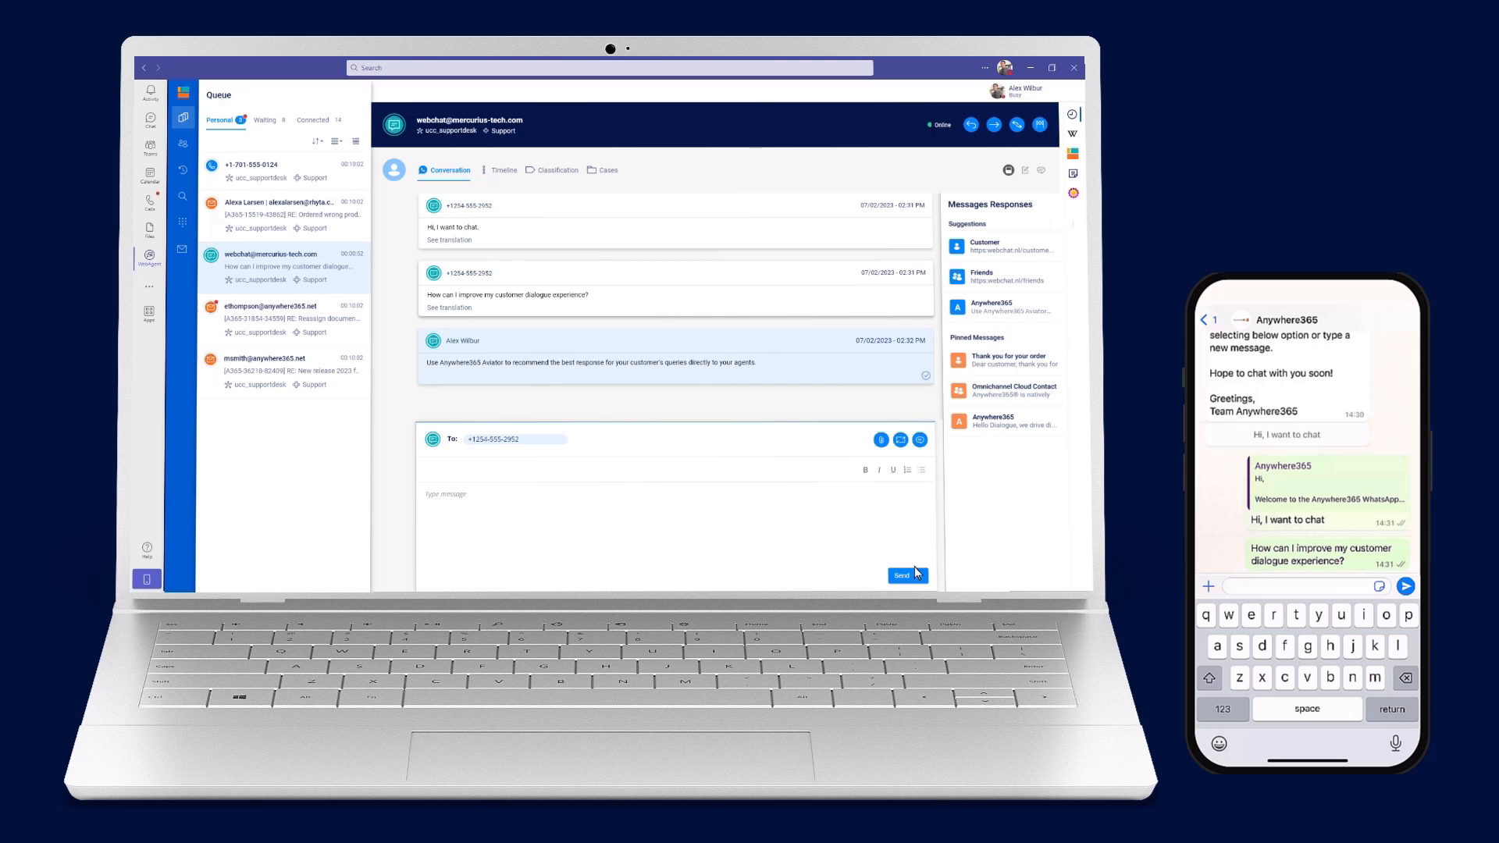
click(906, 574)
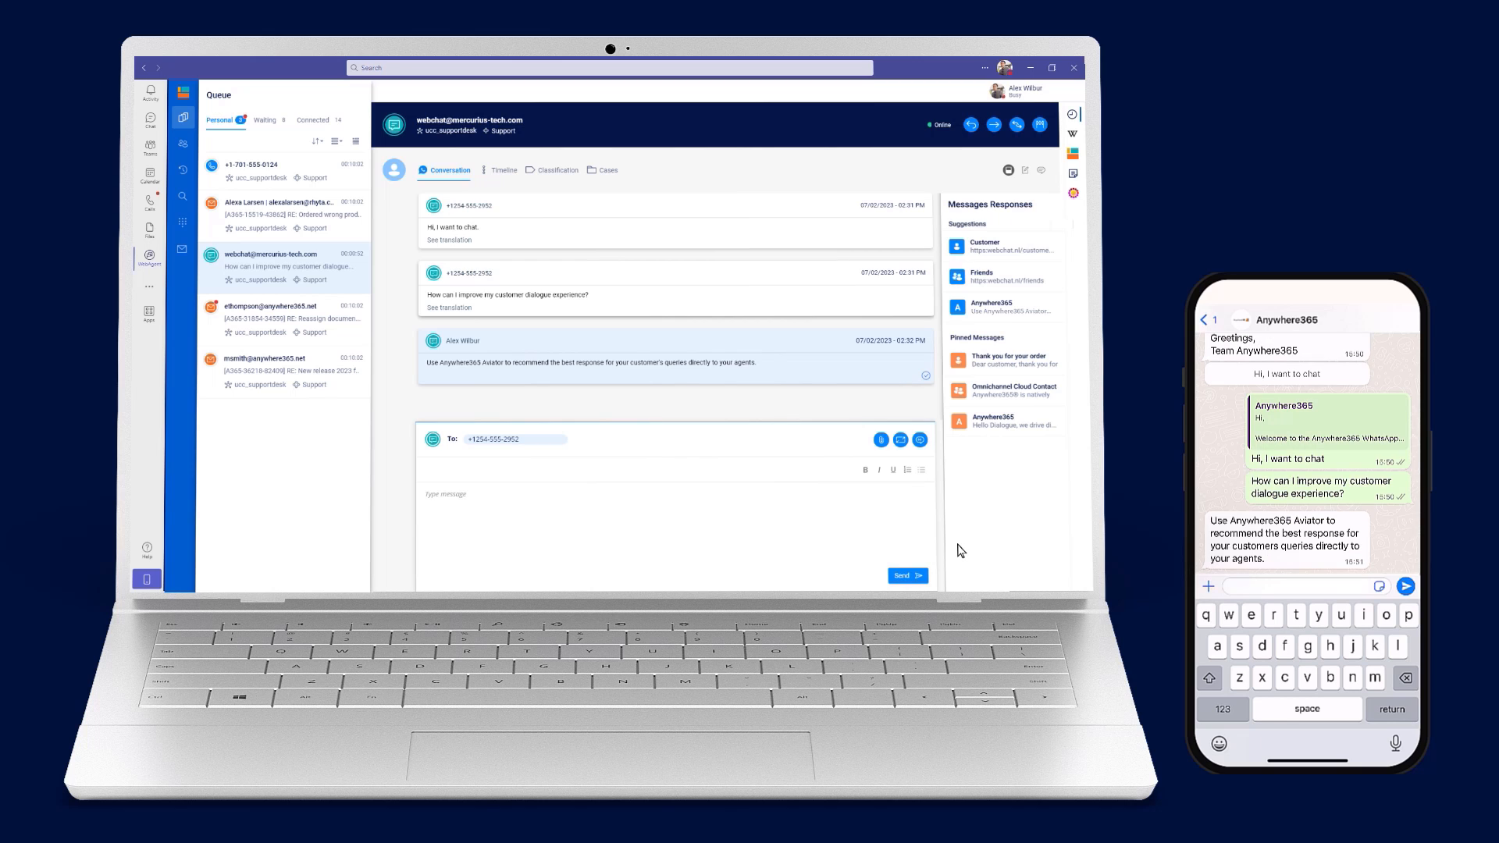